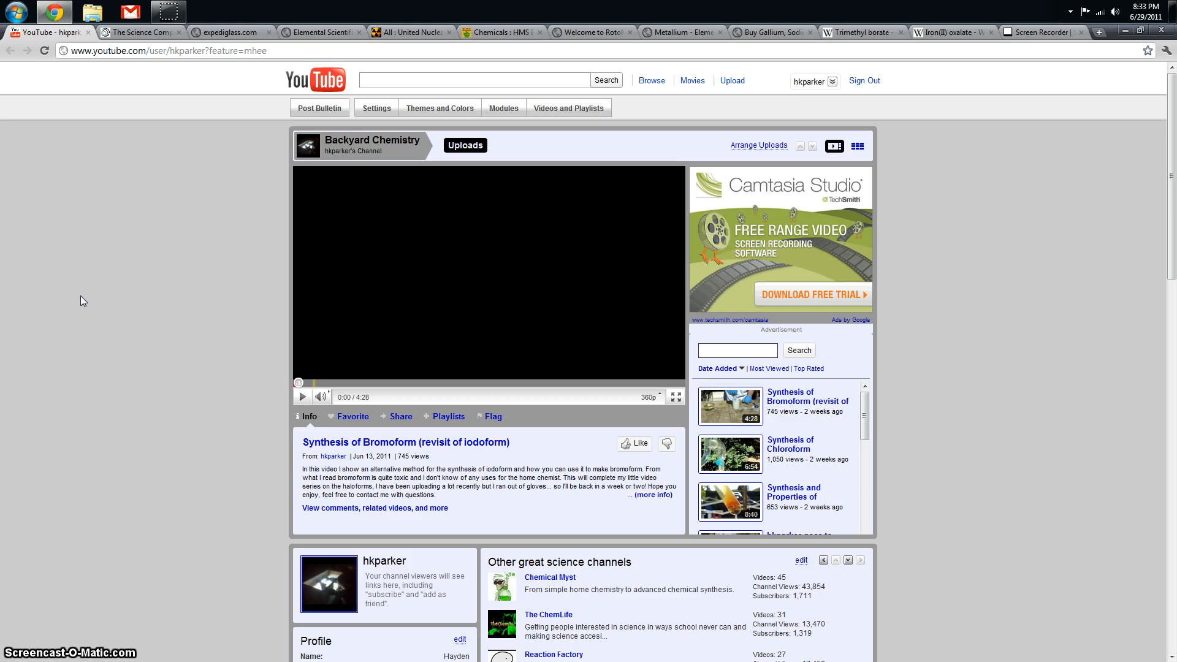
Step: Switch from the Backyard Chemistry YouTube channel to The Science Company's home page
left_click(139, 32)
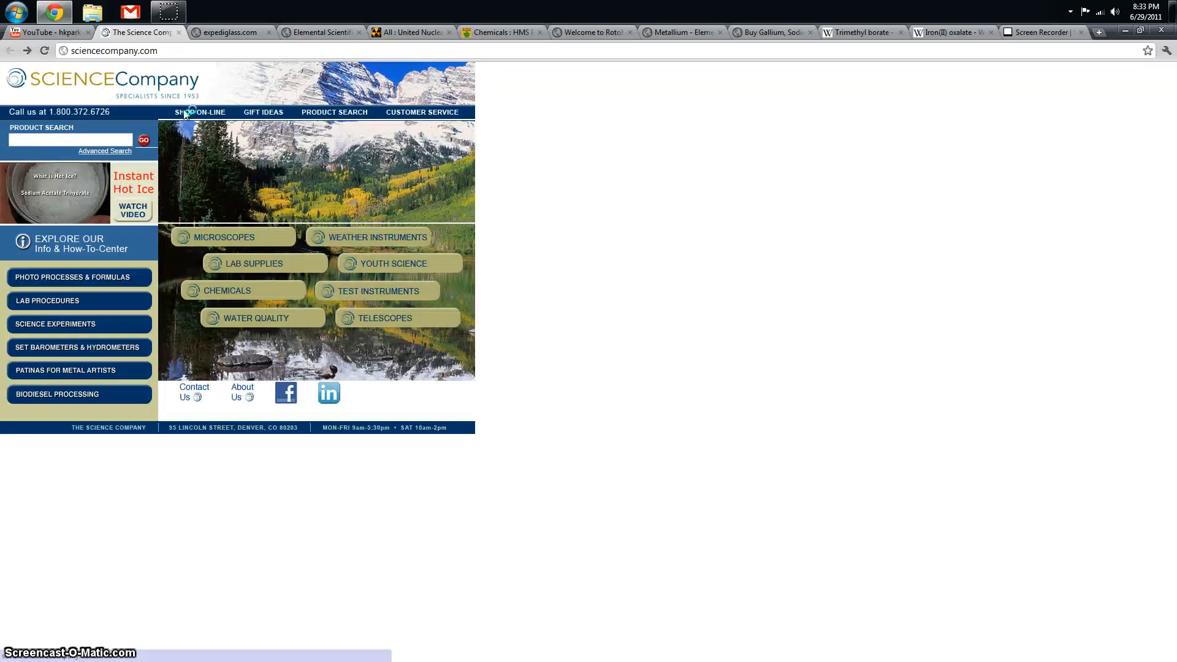
Step: Browse the Expediglass glassware store, then move on to Elemental Scientific's catalogue
left_click(227, 32)
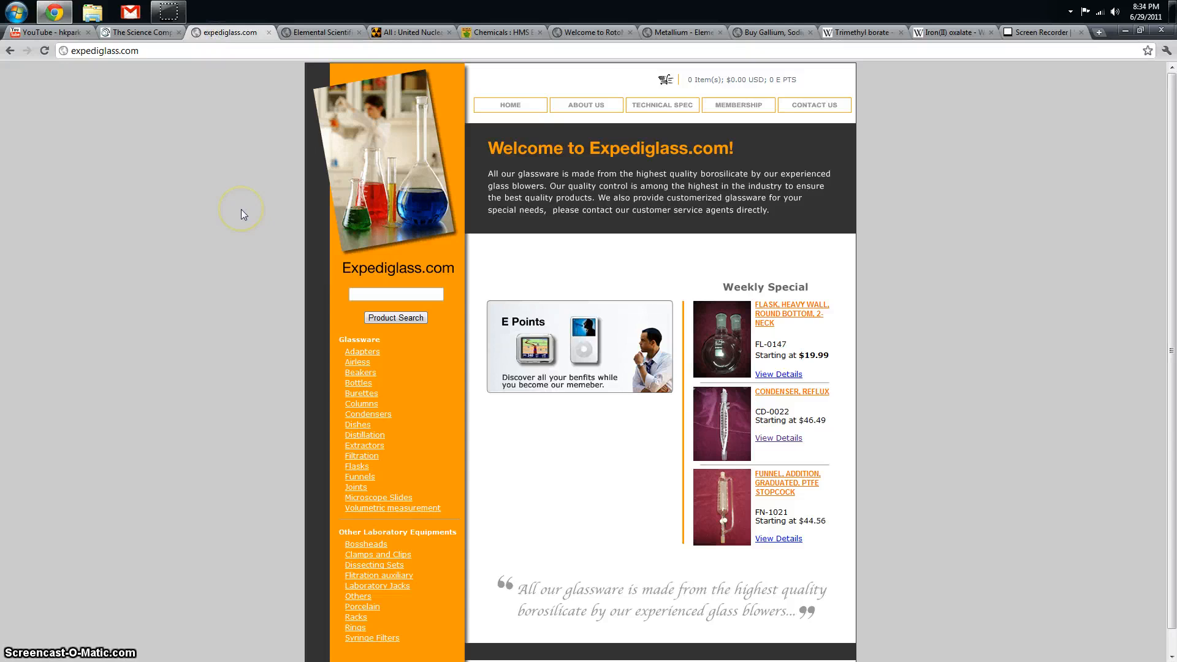
left_click(242, 214)
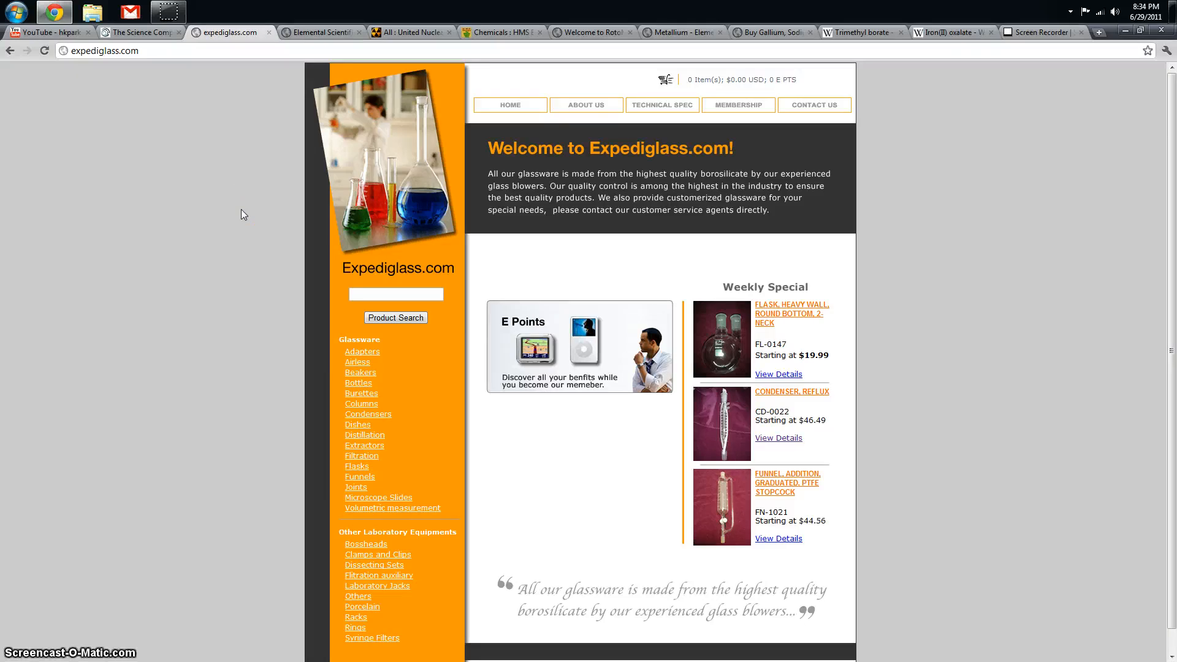
mouse_move(283, 257)
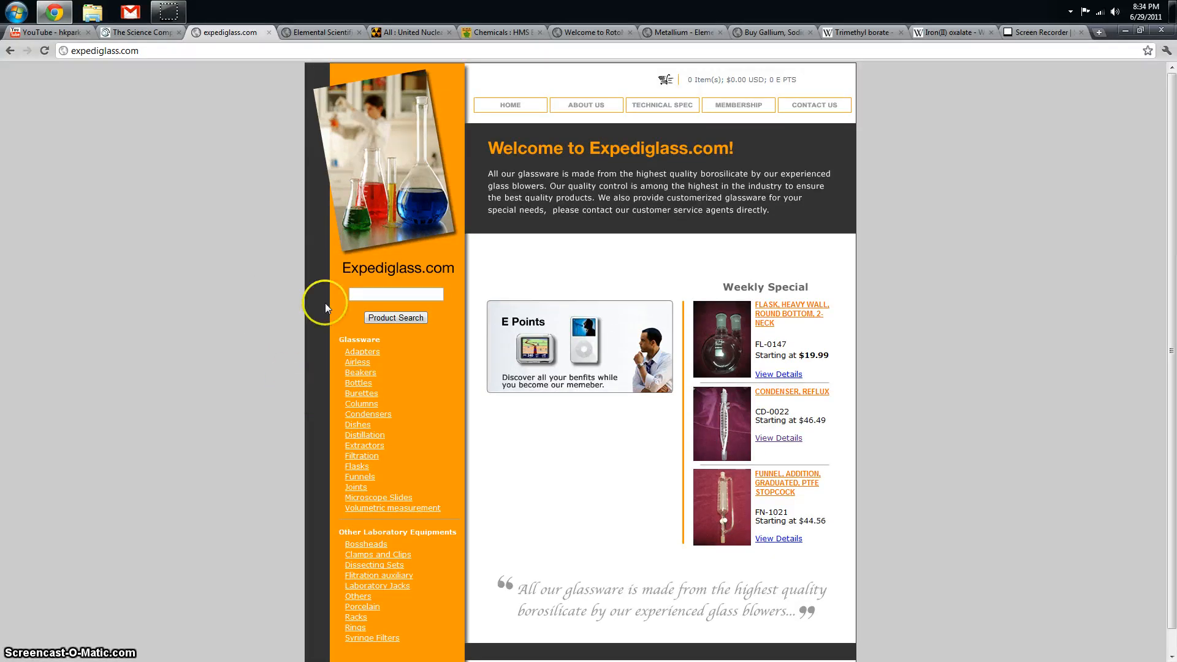
left_click(318, 33)
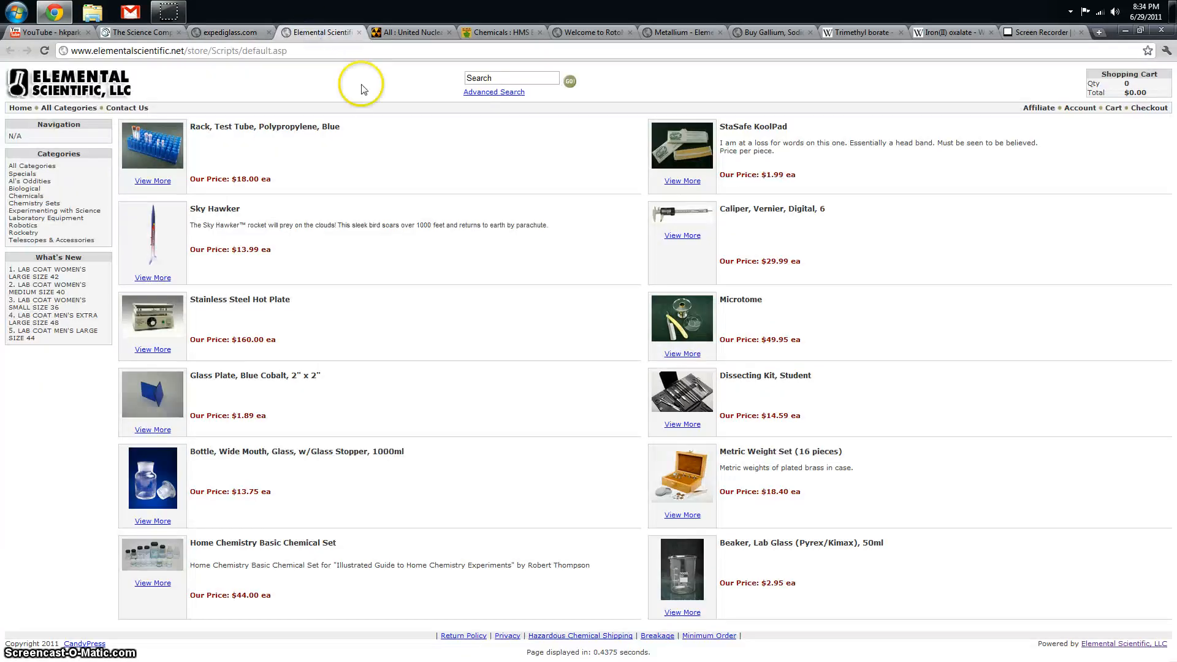
mouse_move(385, 119)
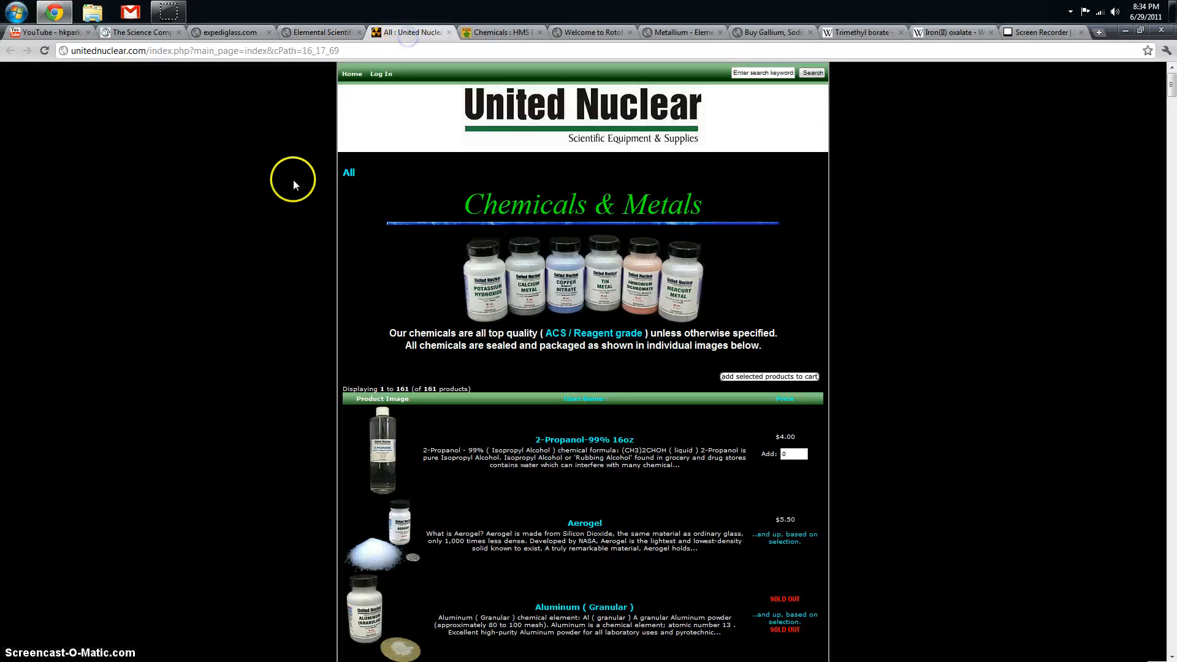
Step: View the United Nuclear home page, then switch to the HMS Beagle catalogue
left_click(352, 74)
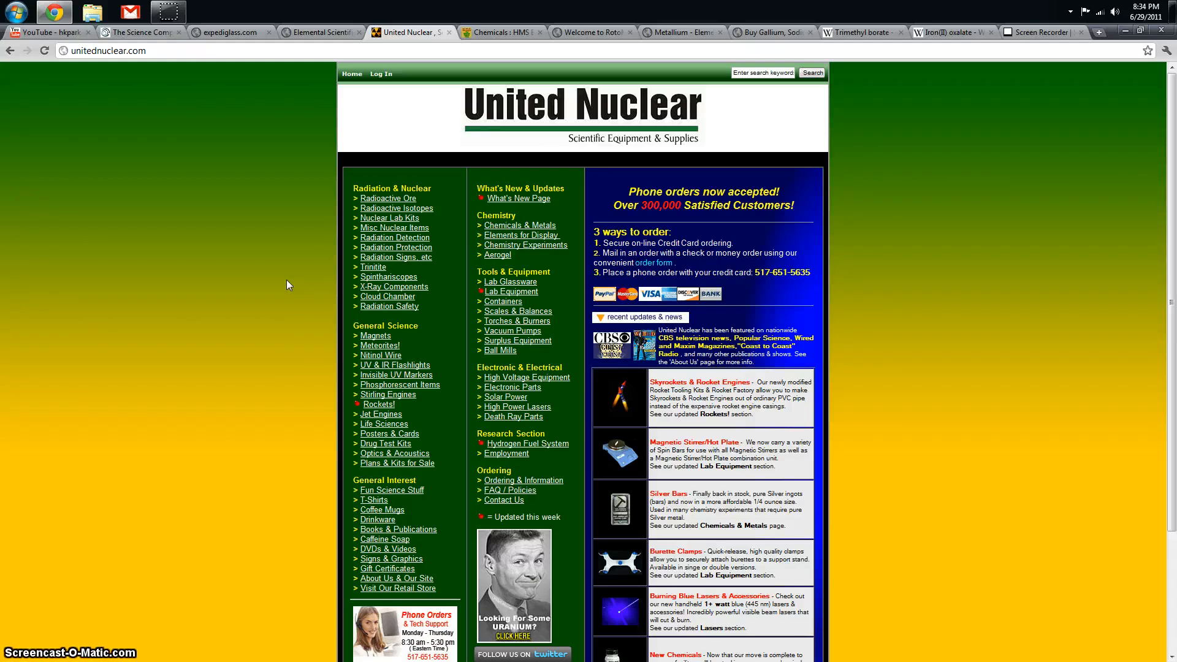
scroll("down", 3)
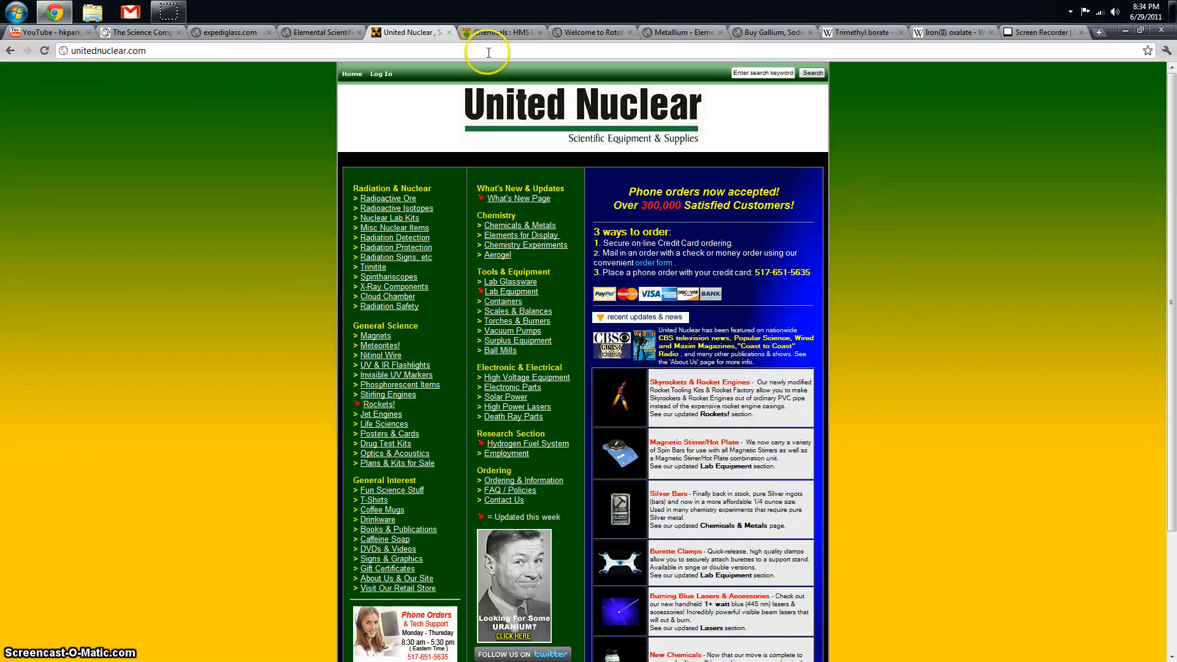
left_click(499, 32)
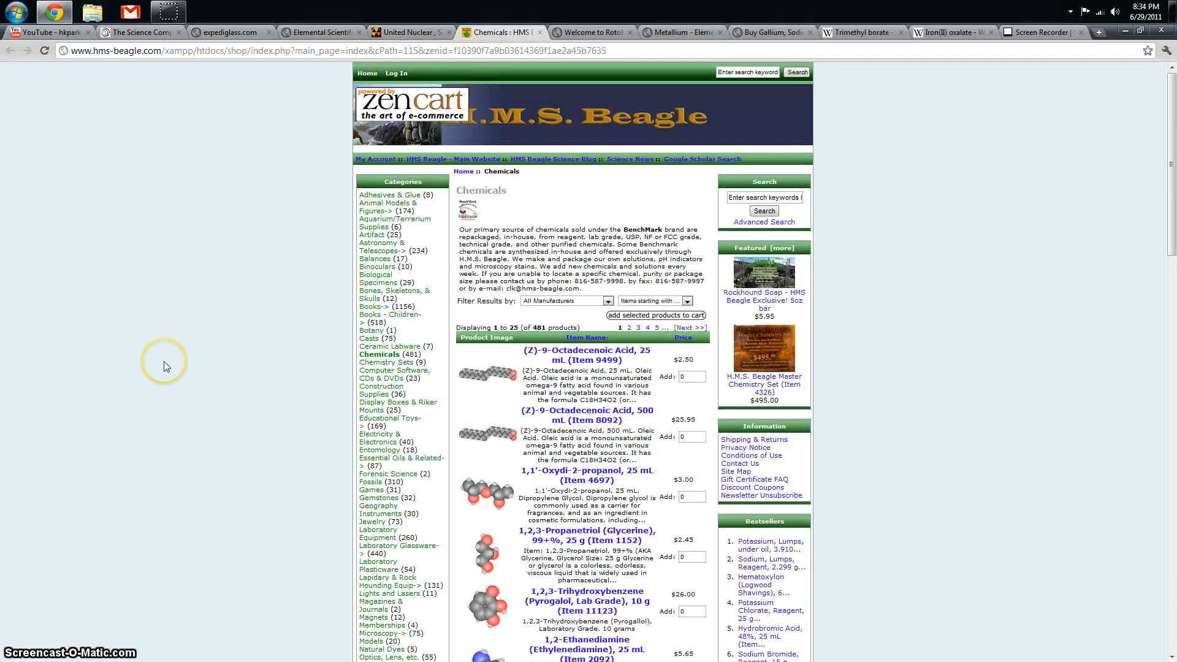
Step: Scroll through HMS Beagle's chemicals list, then move to the Rotometals metals store
scroll("down", 3)
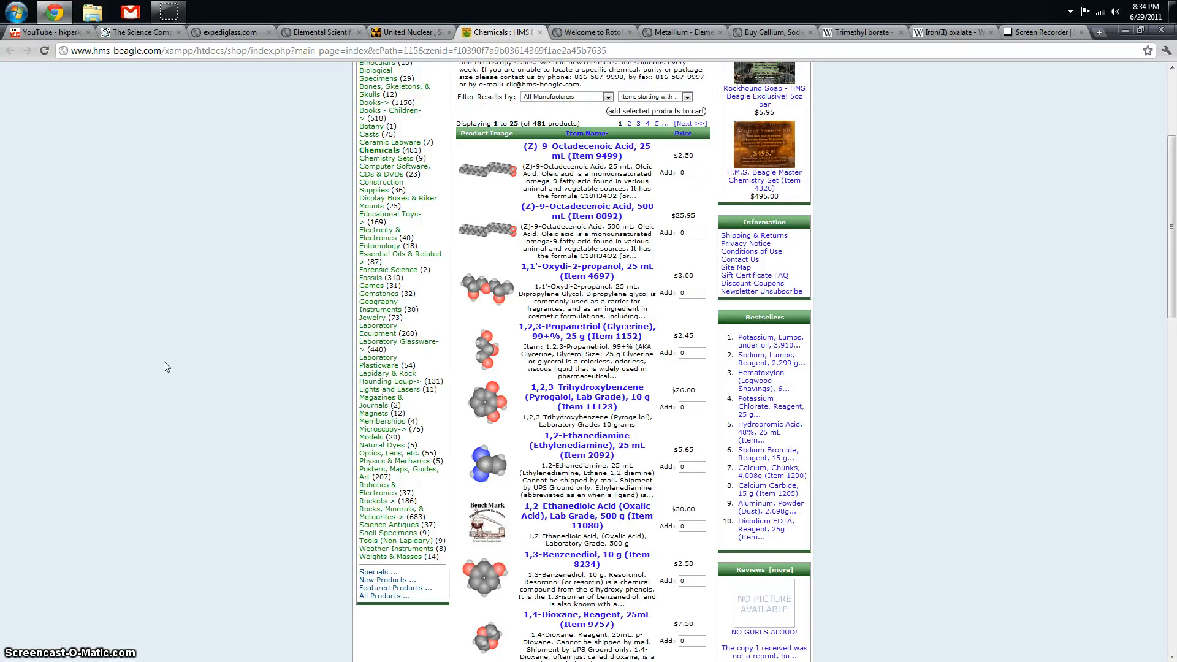
scroll("down", 3)
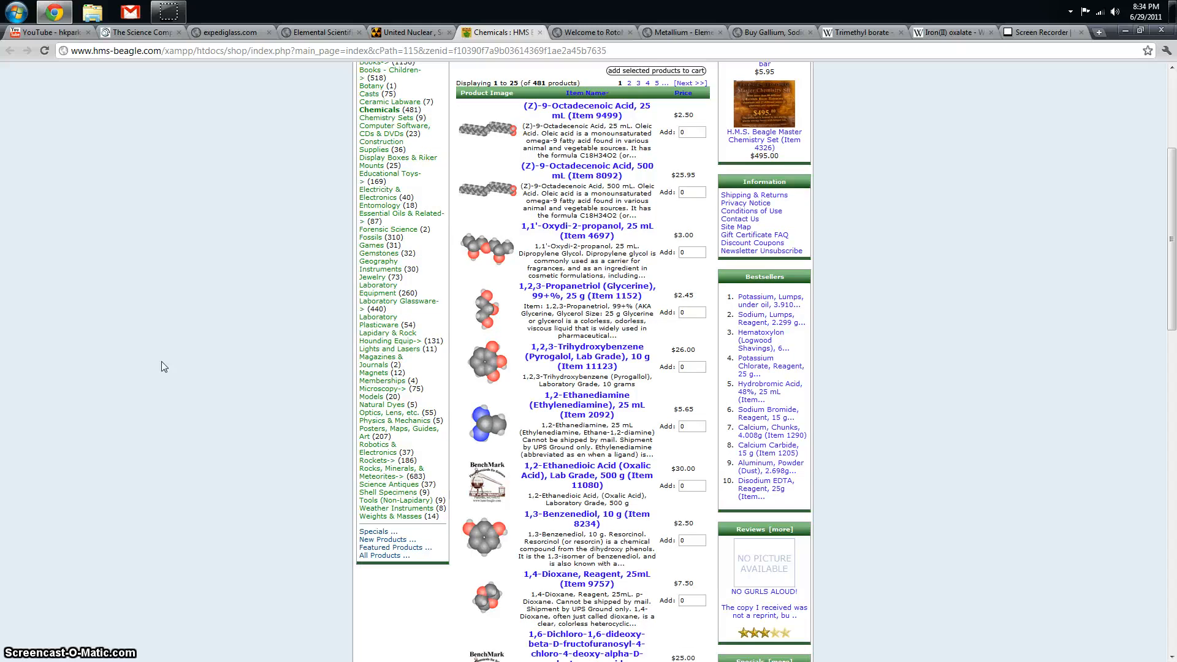
scroll("down", 3)
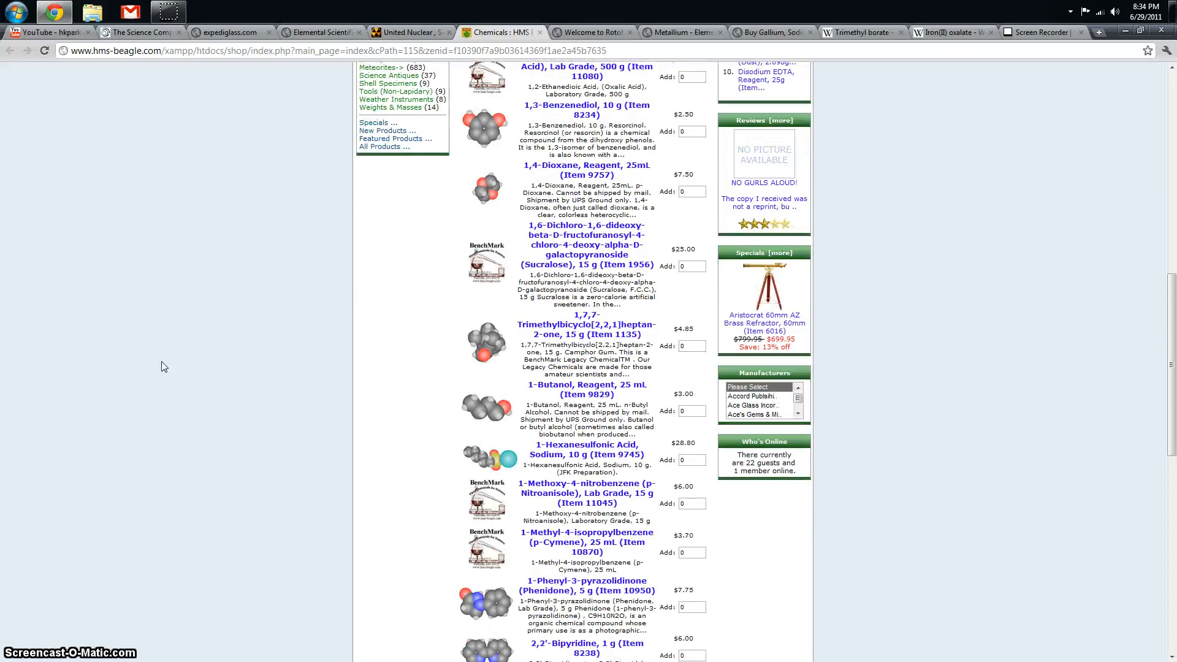
scroll("down", 3)
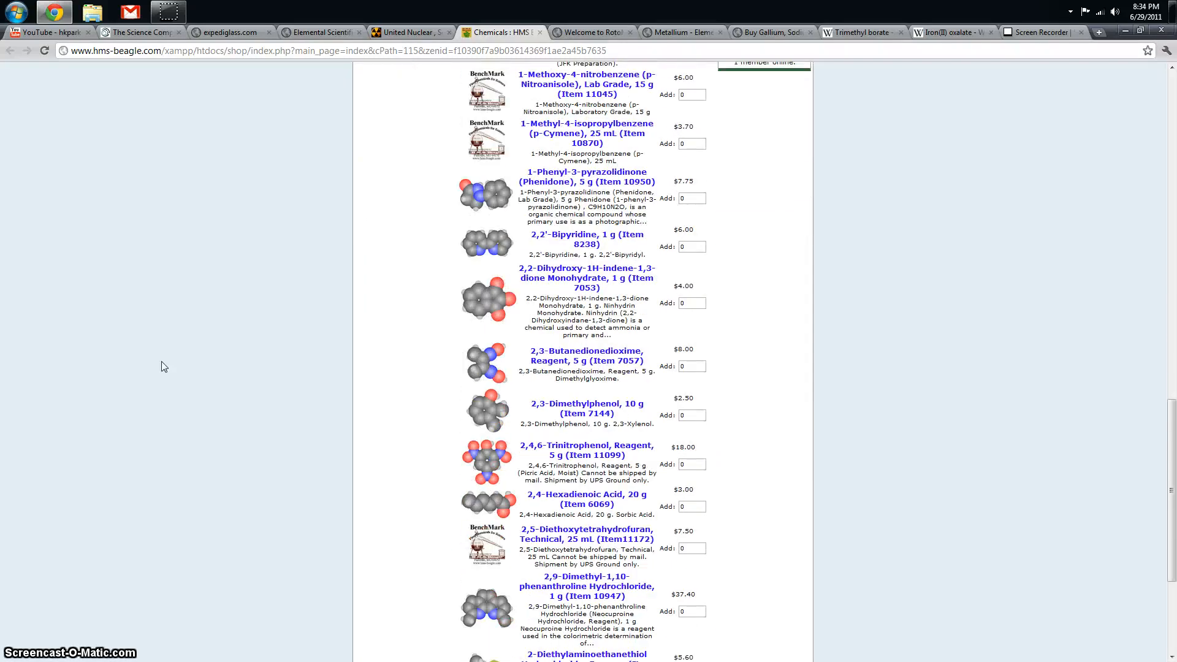
mouse_move(590, 32)
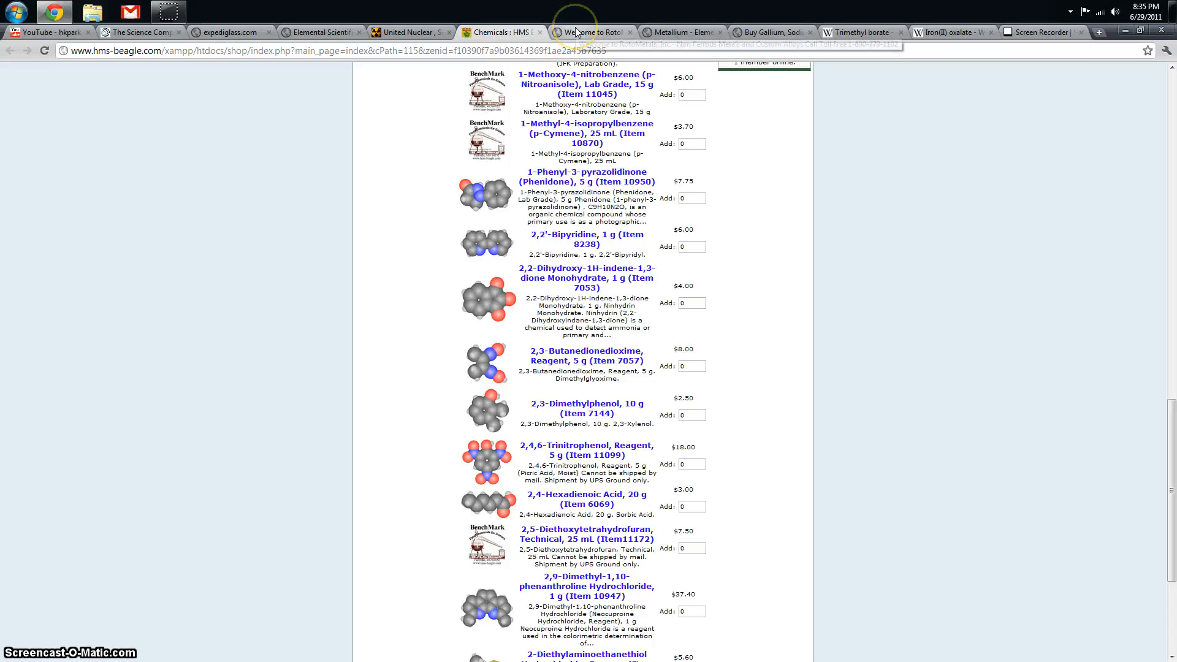
left_click(592, 32)
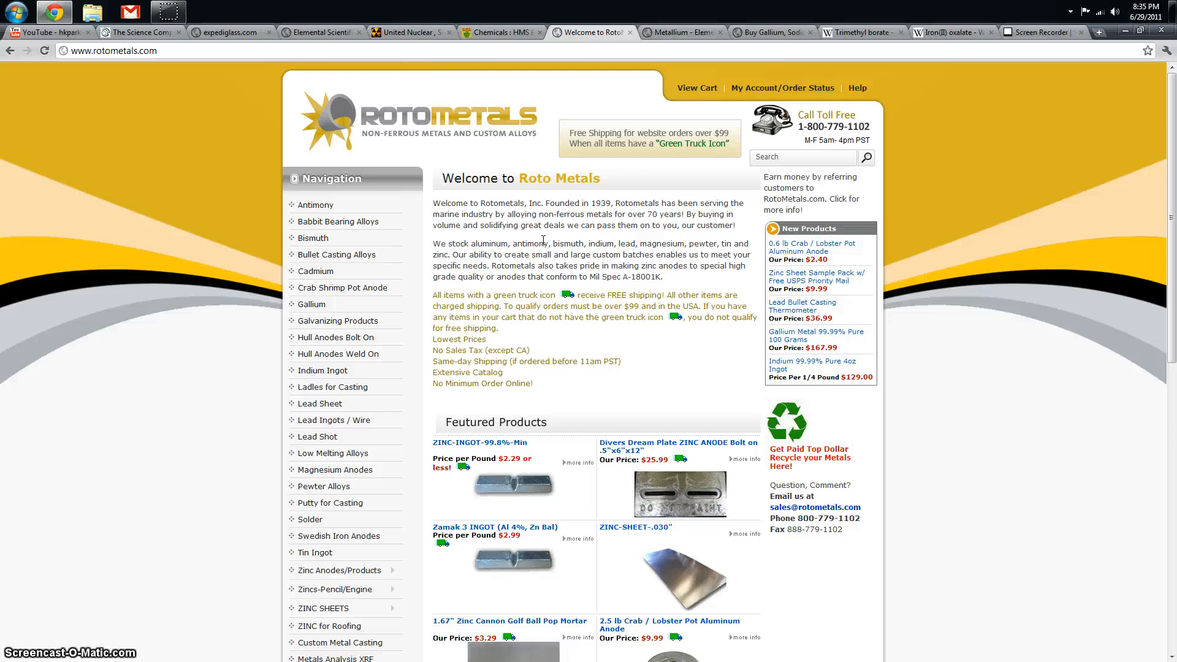
Step: Skim Rotometals, then browse Metallium down to its periodic table of element samples
scroll("down", 3)
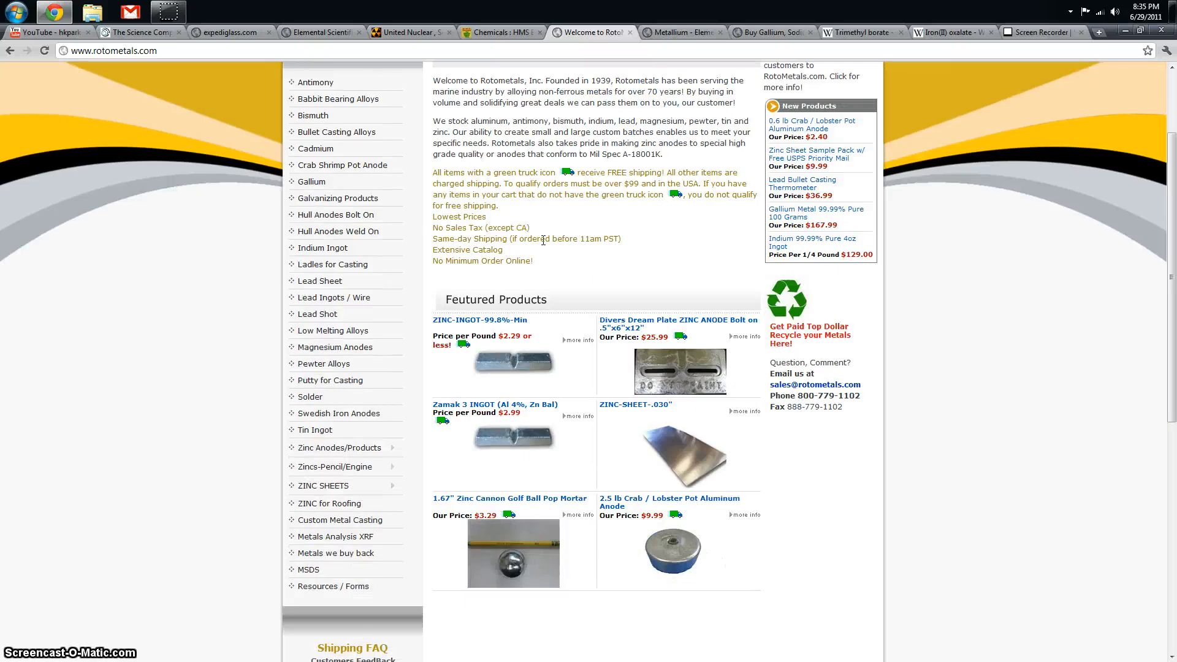
mouse_move(550, 285)
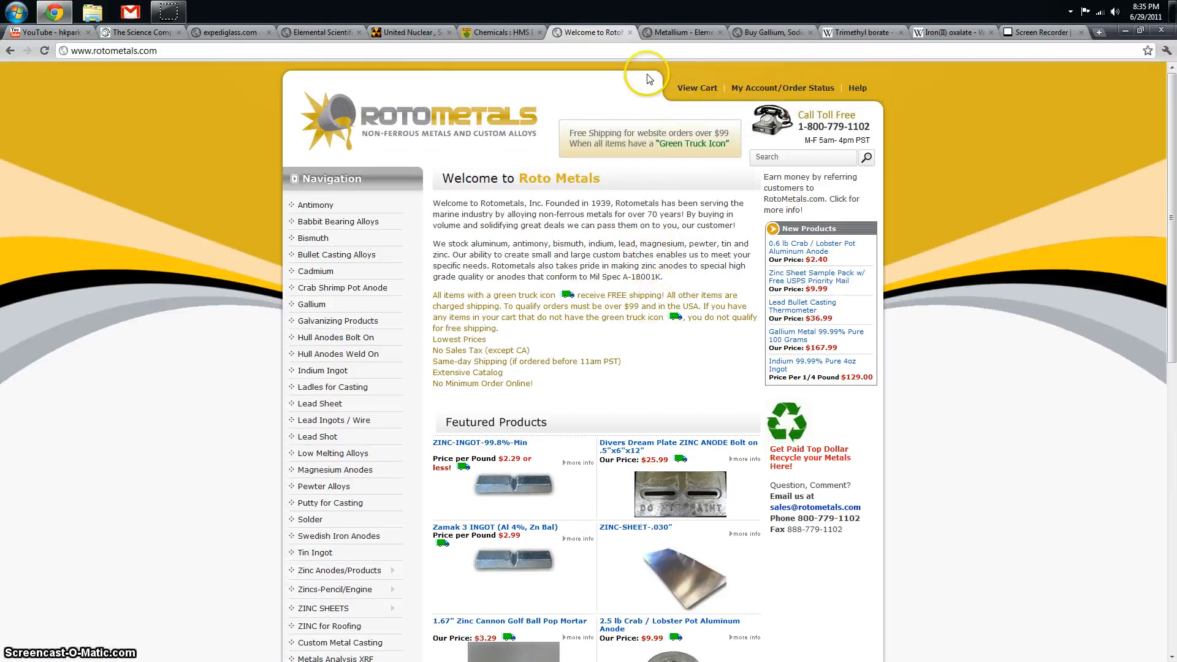
left_click(678, 32)
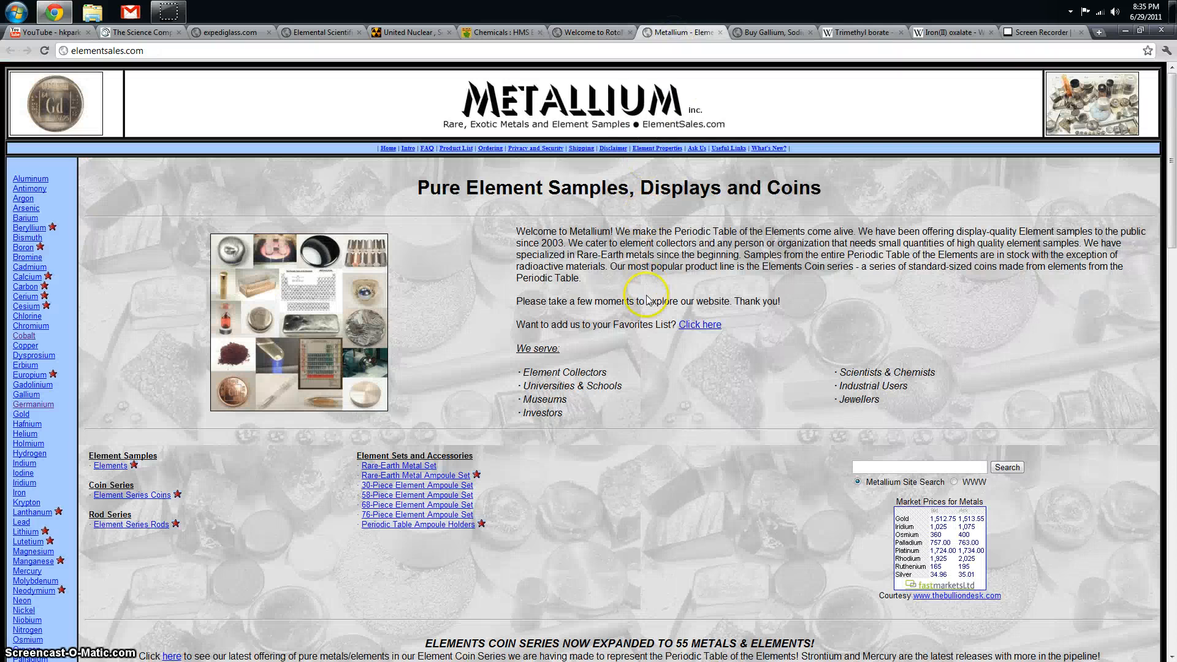
scroll("down", 3)
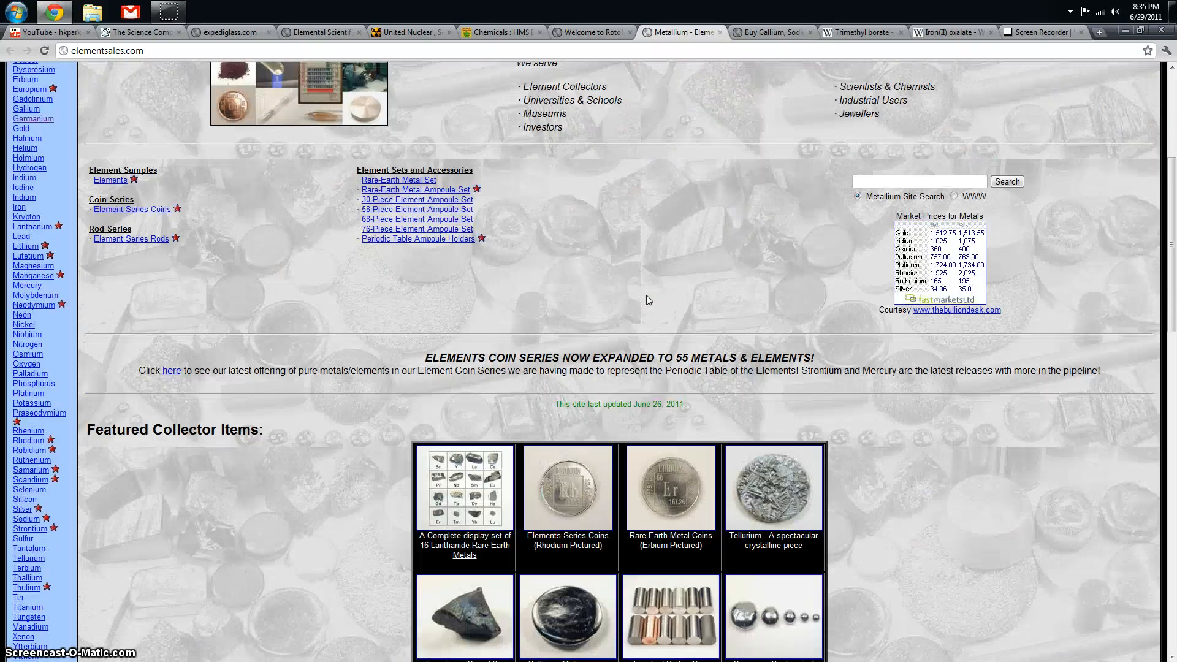
scroll("down", 3)
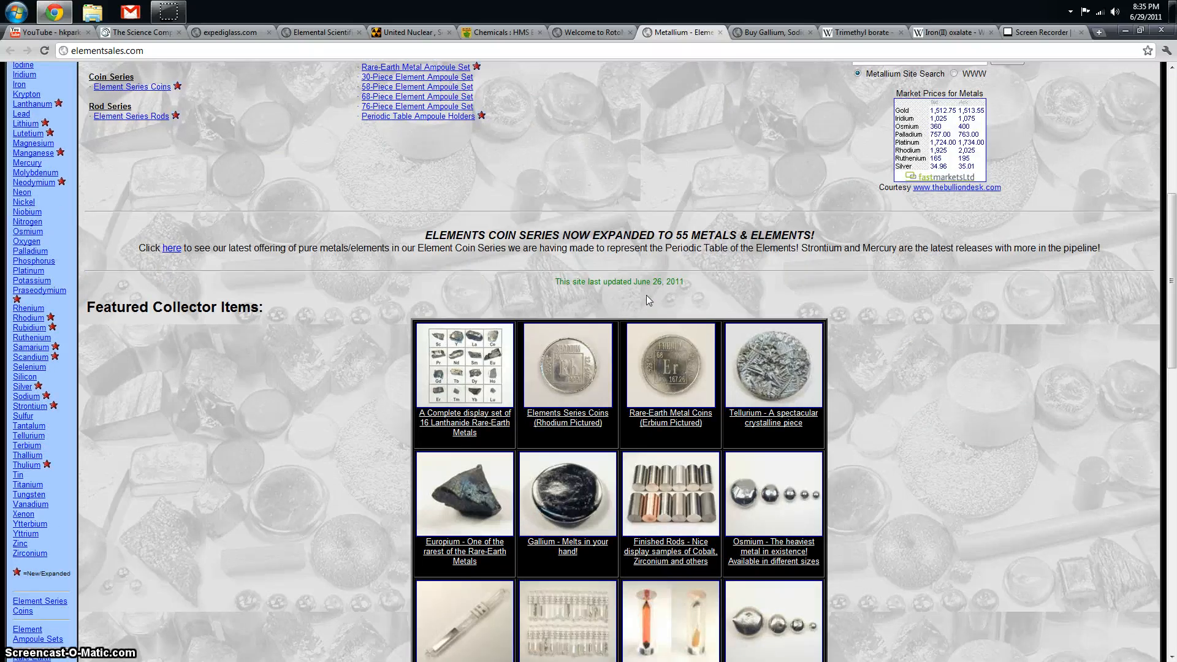
scroll("down", 3)
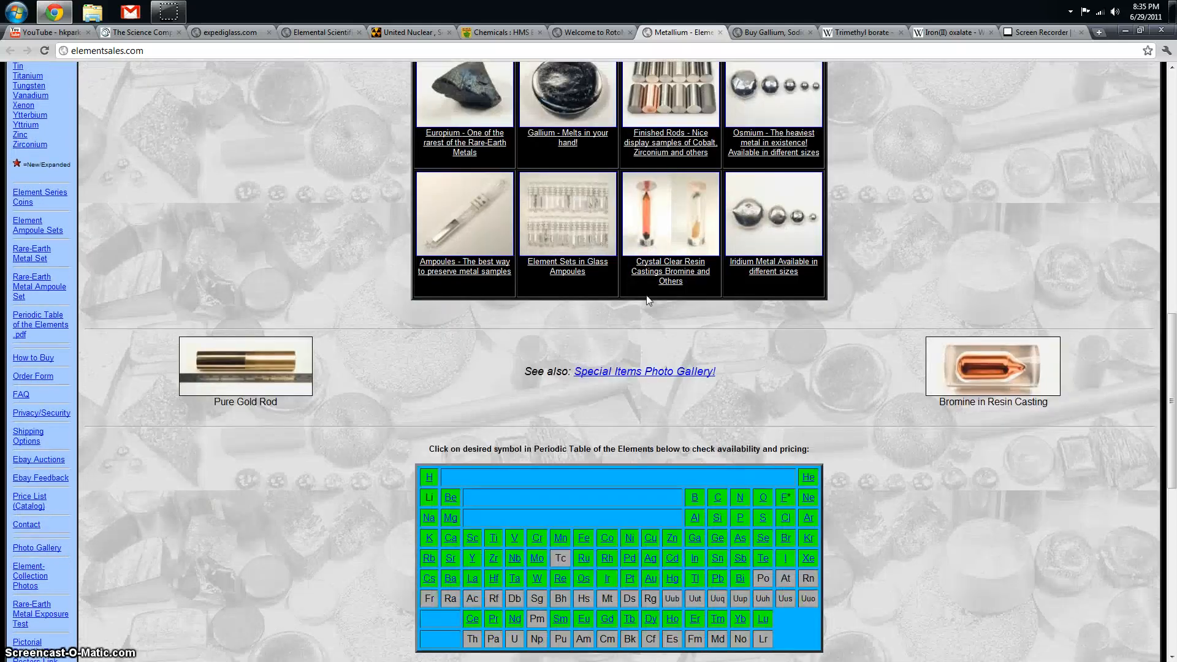
scroll("down", 3)
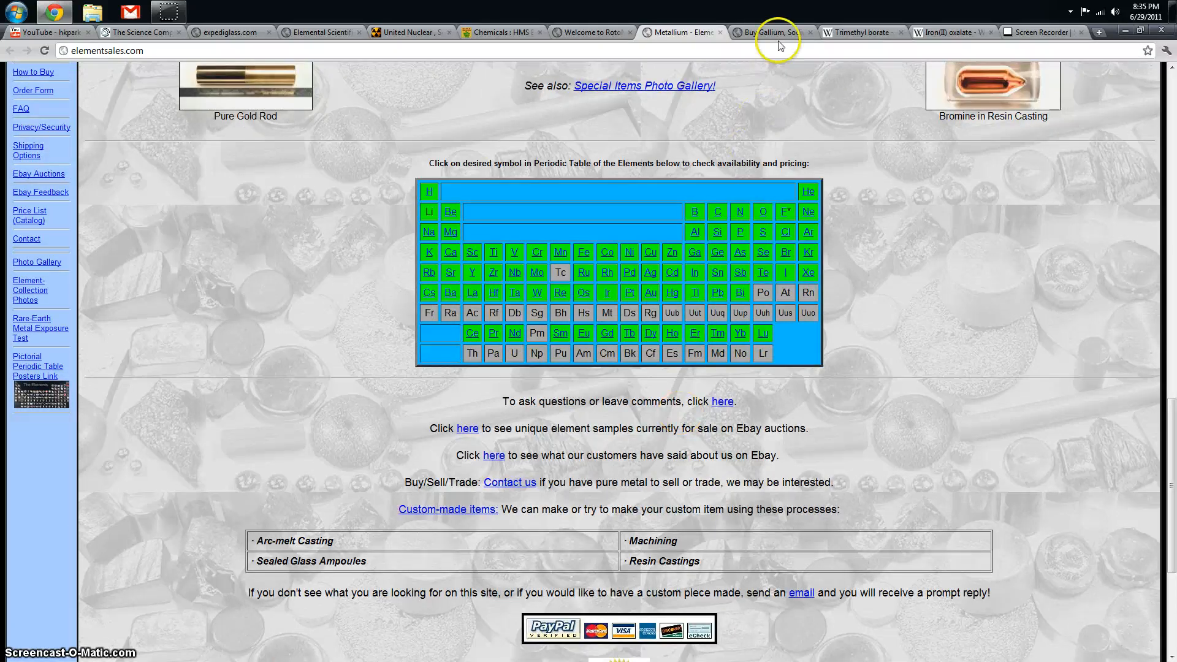
Step: Open GalliumSource's Product List and scan its gallium, potassium and sodium price table
left_click(760, 32)
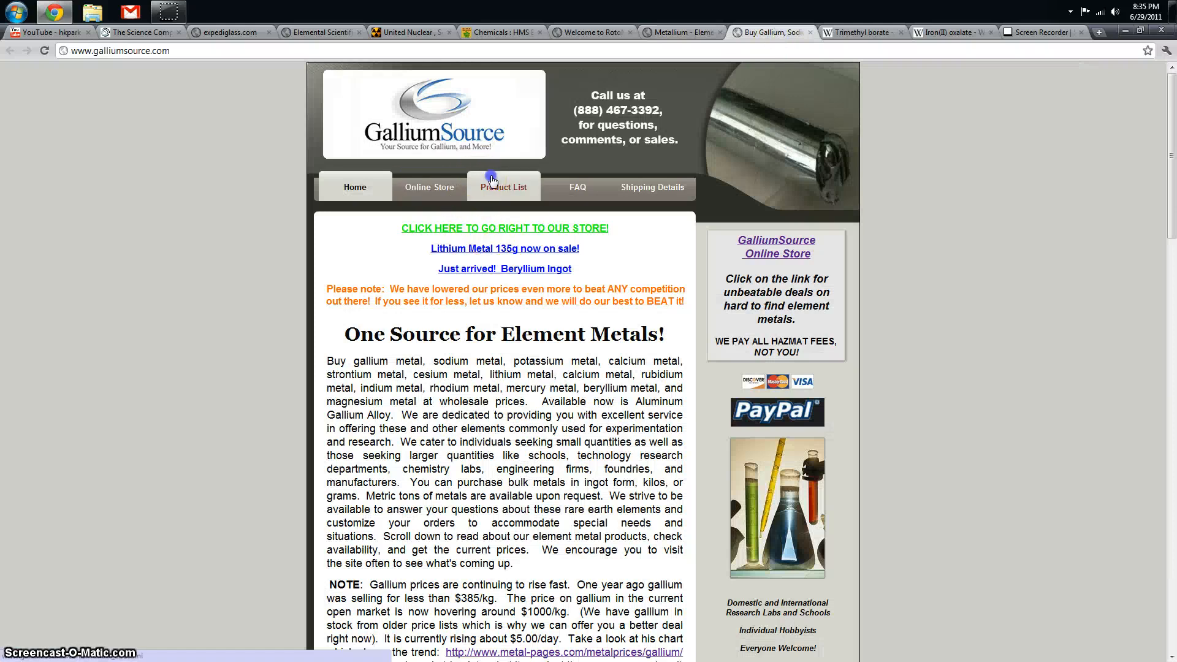
left_click(503, 187)
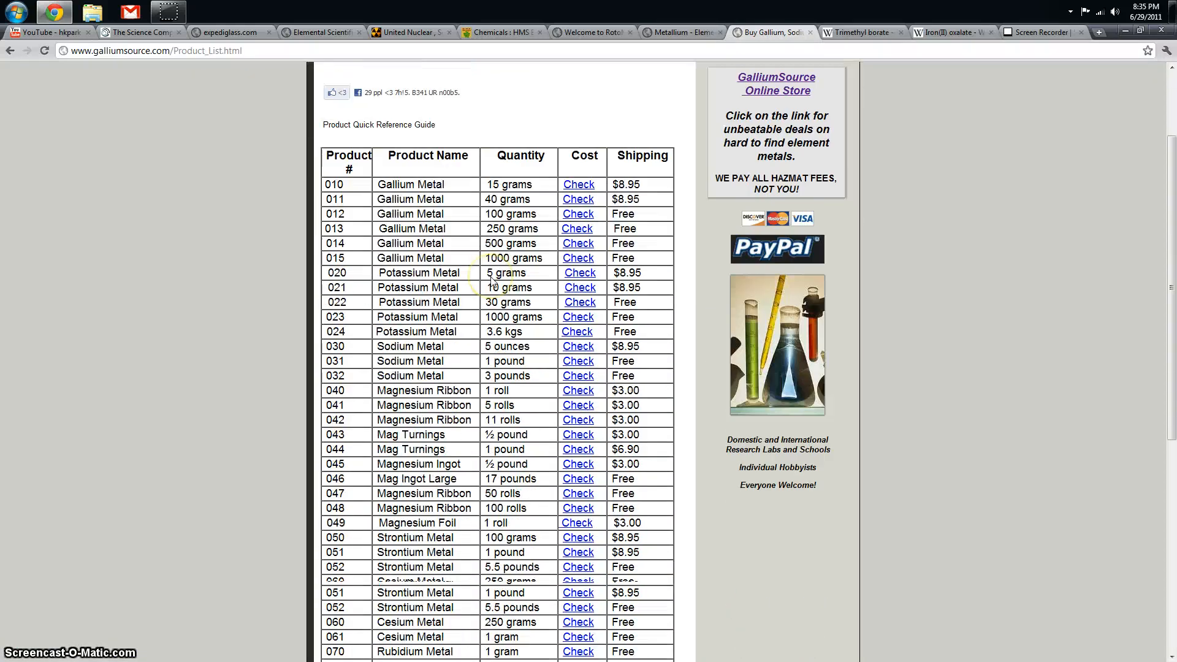
scroll("down", 3)
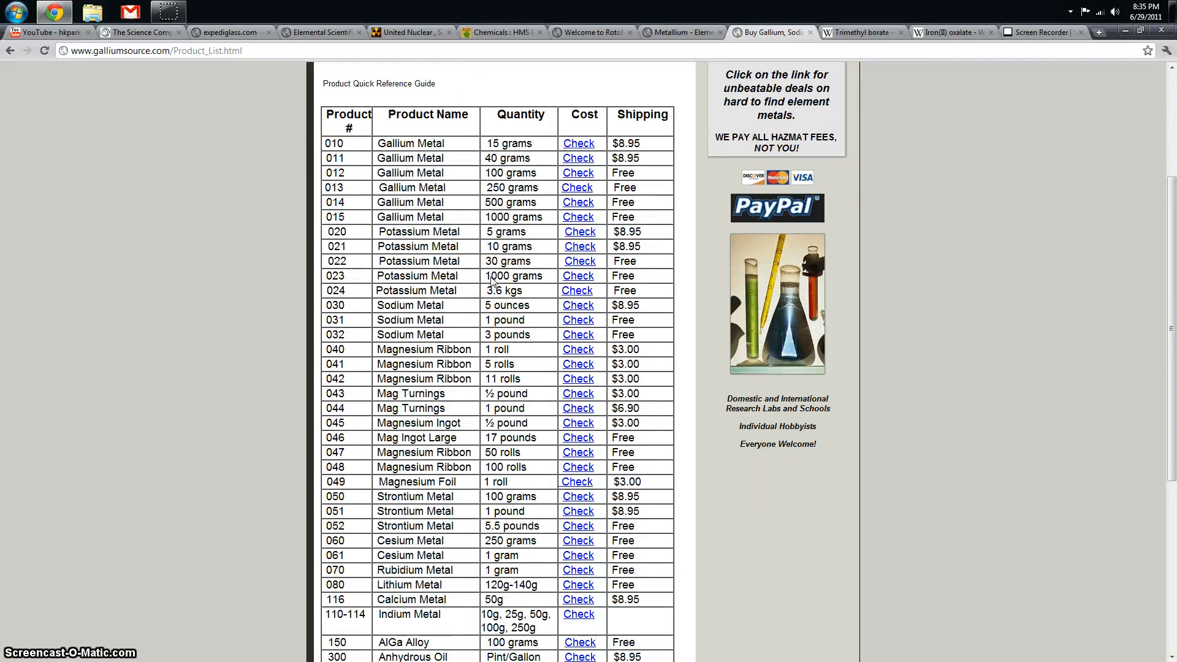
scroll("down", 3)
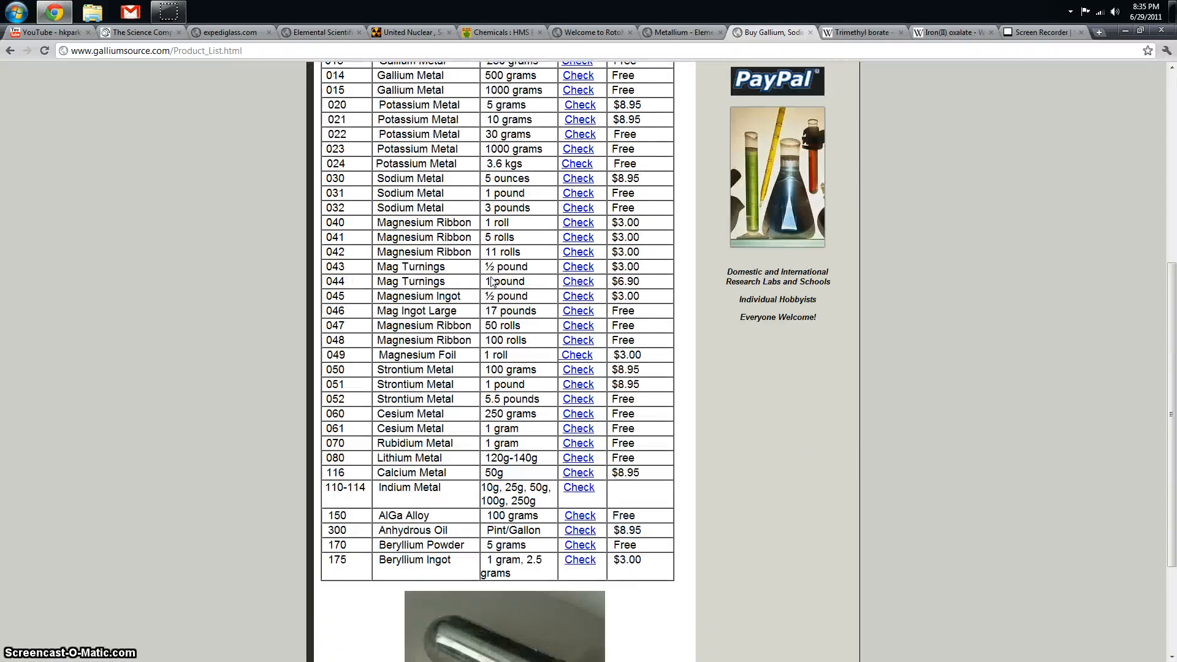
scroll("up", 3)
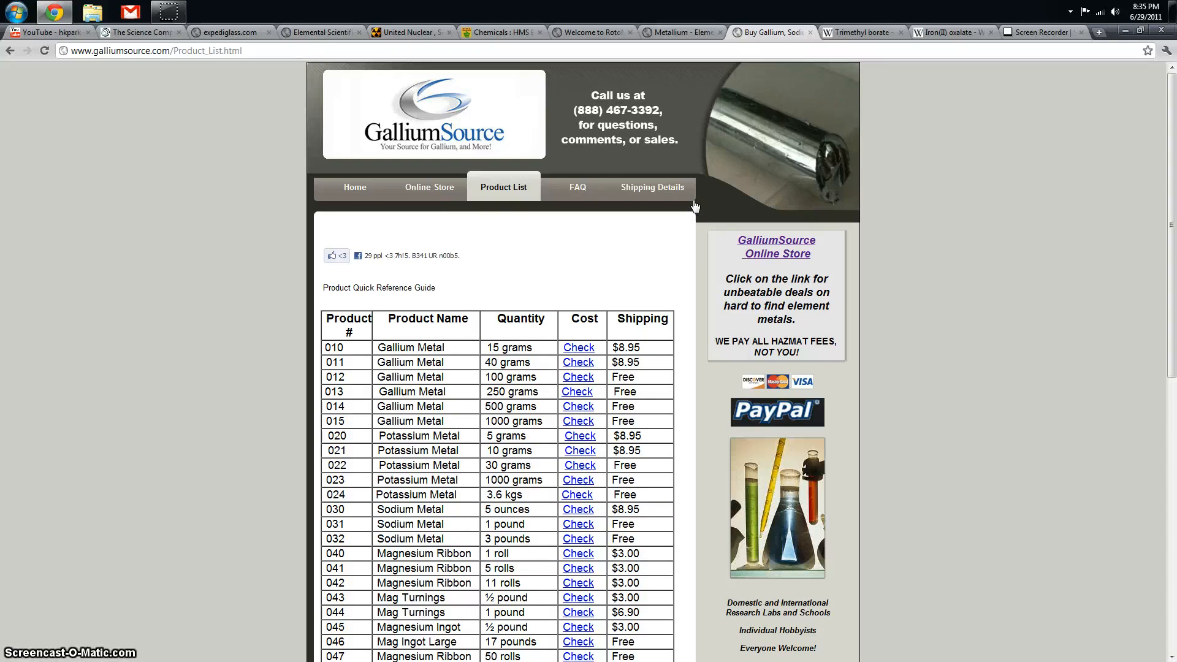
mouse_move(952, 204)
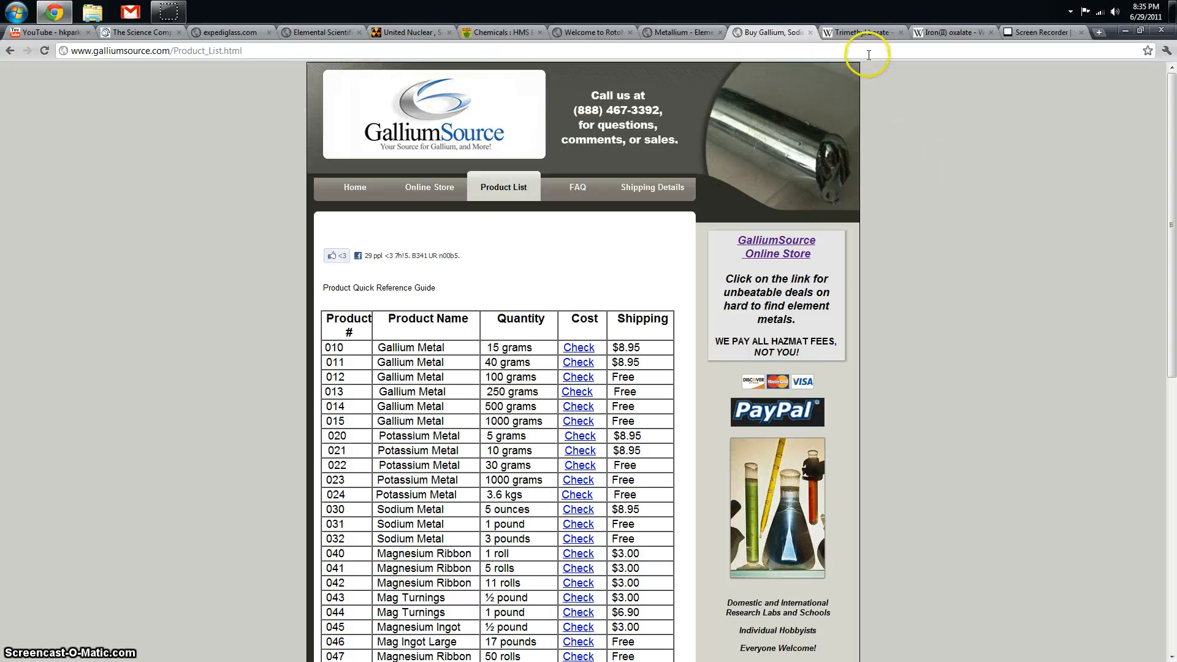
Step: View the Trimethyl borate Wikipedia article, then the Iron(II) oxalate article
left_click(856, 32)
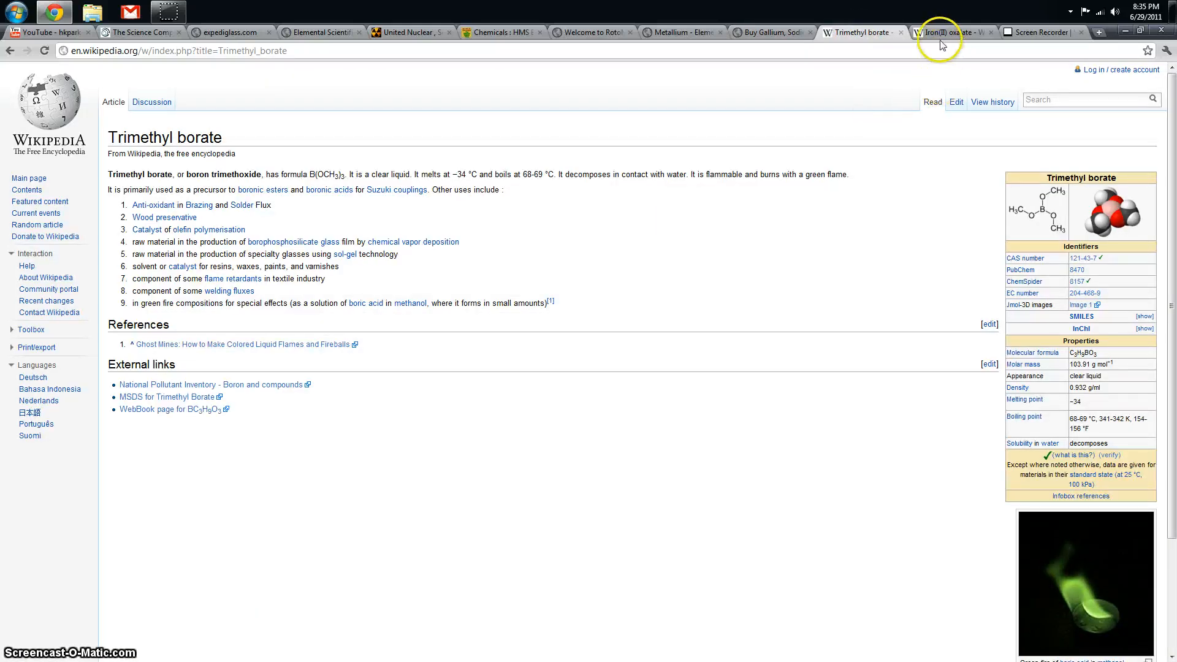
left_click(946, 32)
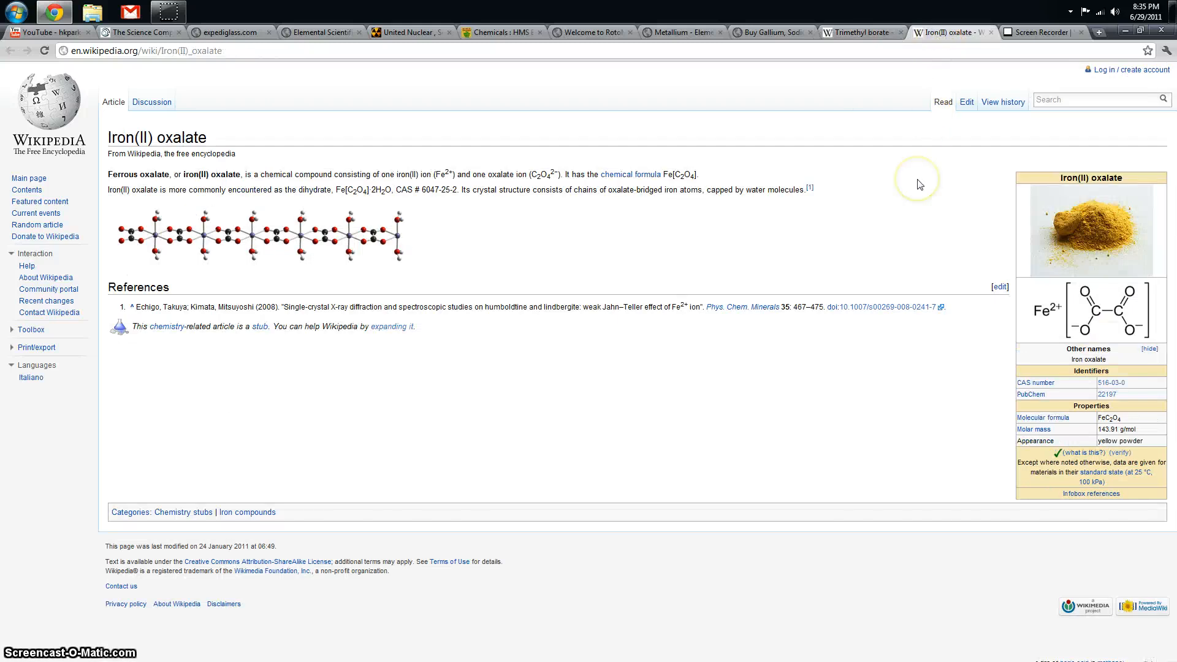
mouse_move(885, 239)
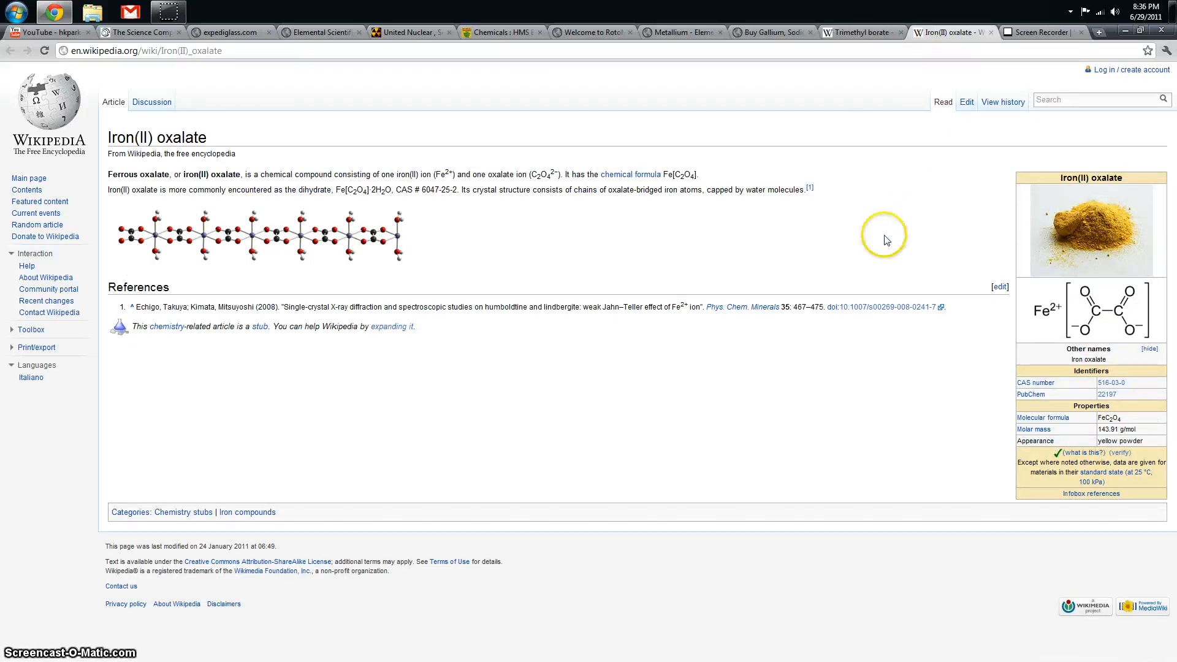